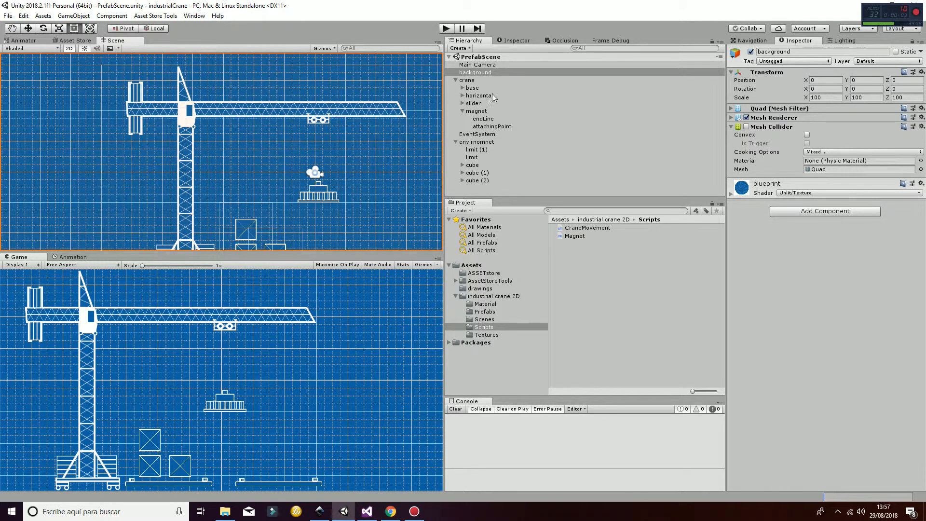
# Step: Inspect the crane and its base, revealing the base's box colliders and child point middleCP
pyautogui.click(467, 80)
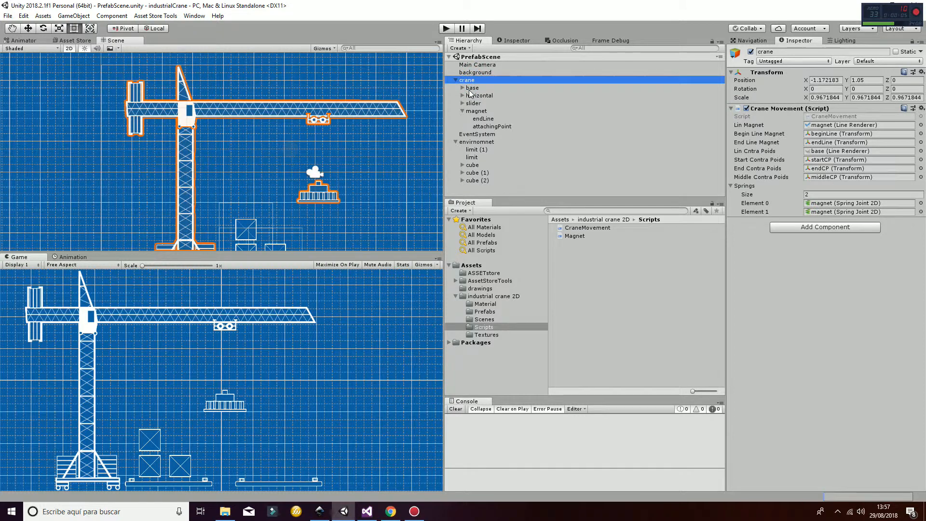
pyautogui.click(472, 88)
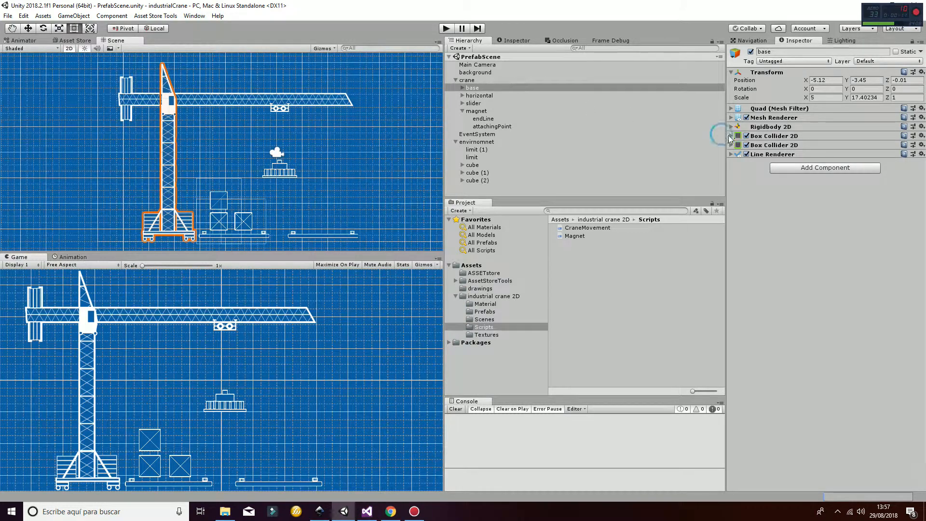
pyautogui.click(730, 135)
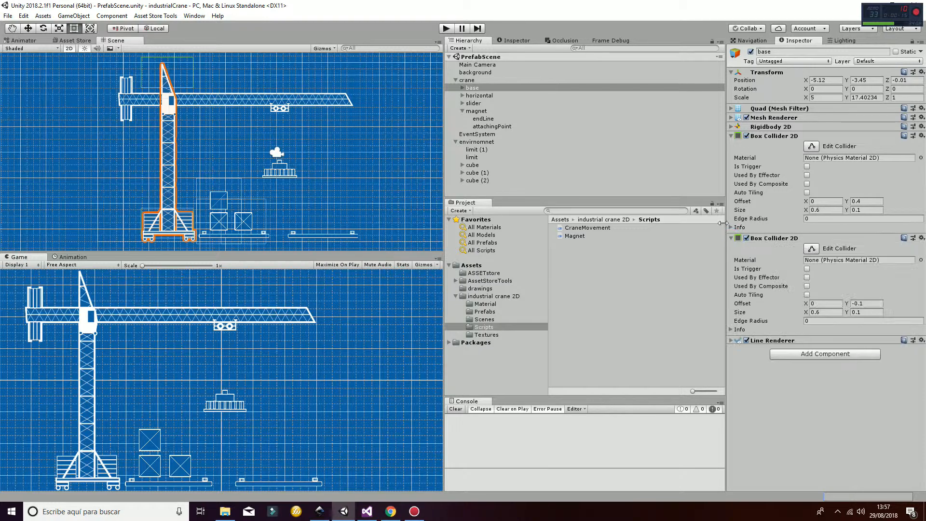
pyautogui.click(459, 88)
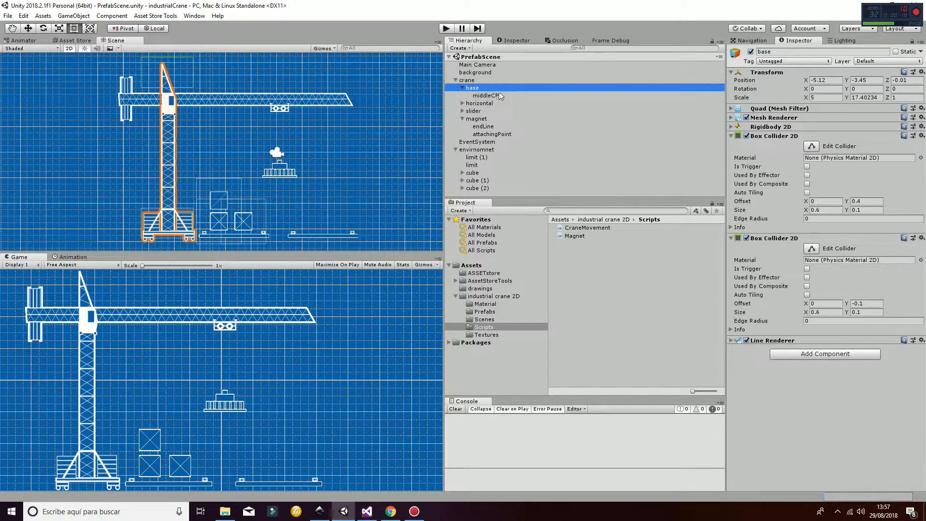
# Step: Inspect the horizontal arm, slider and magnet, then return to the crane's movement script
pyautogui.click(480, 103)
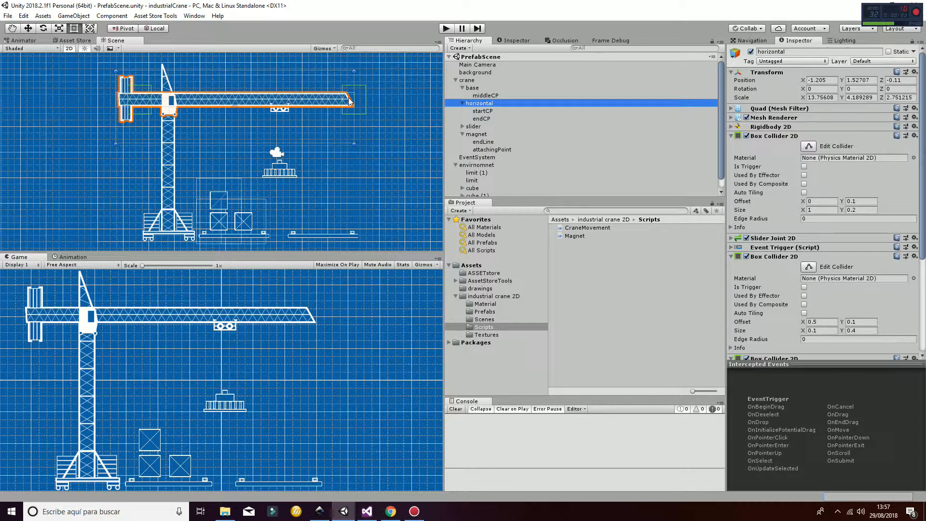
pyautogui.click(473, 126)
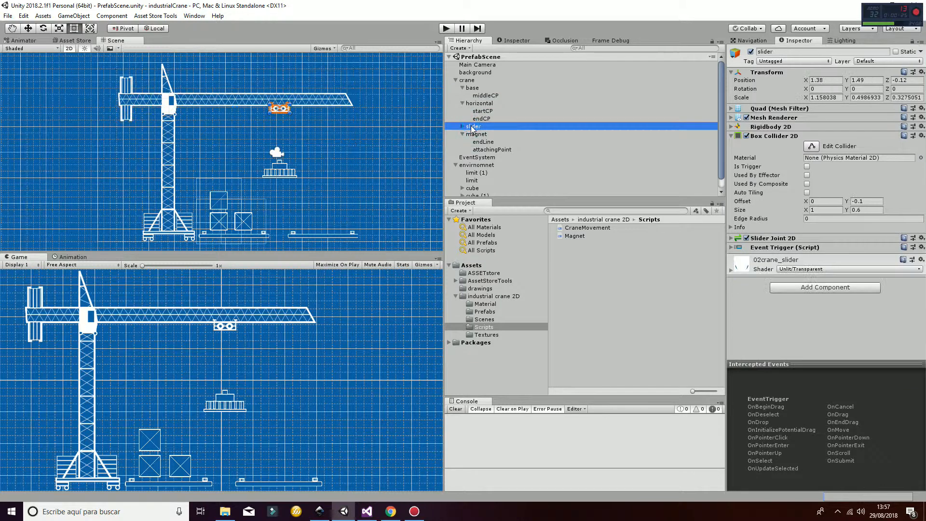
pyautogui.click(475, 134)
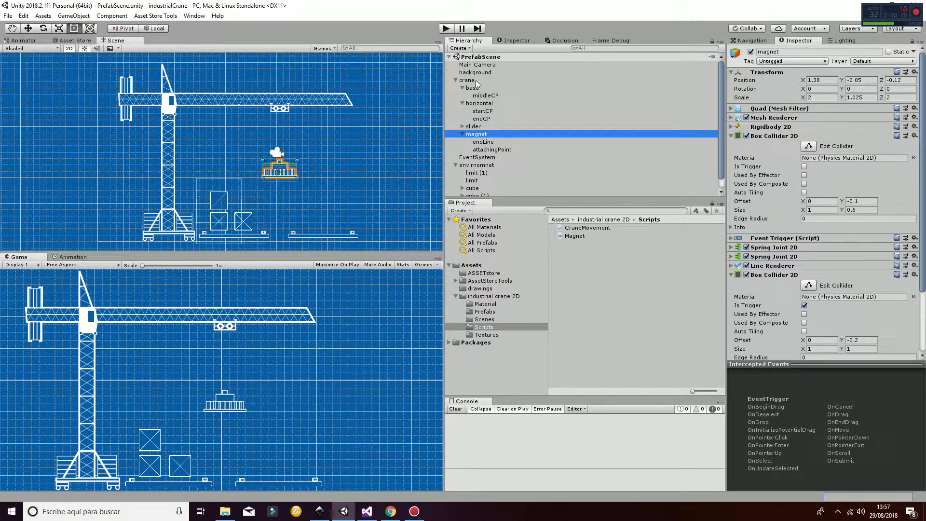
pyautogui.click(466, 80)
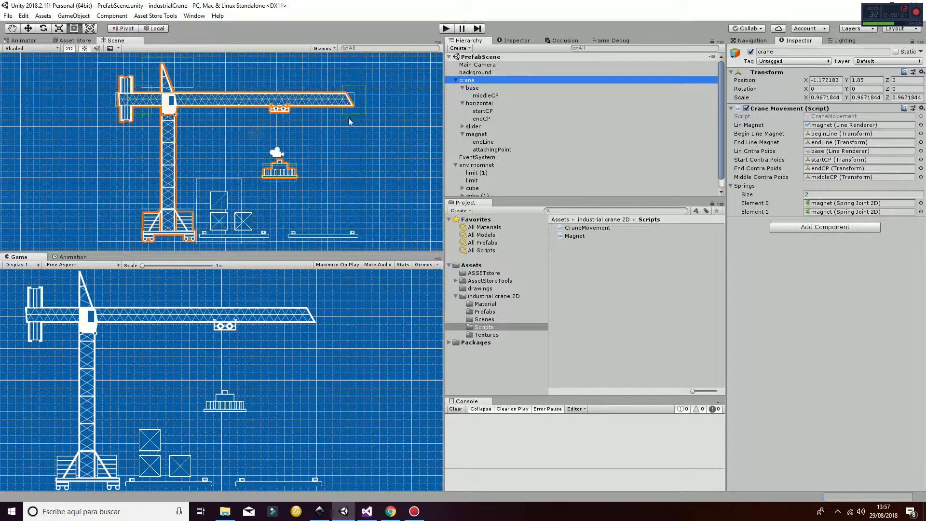
pyautogui.moveTo(356, 125)
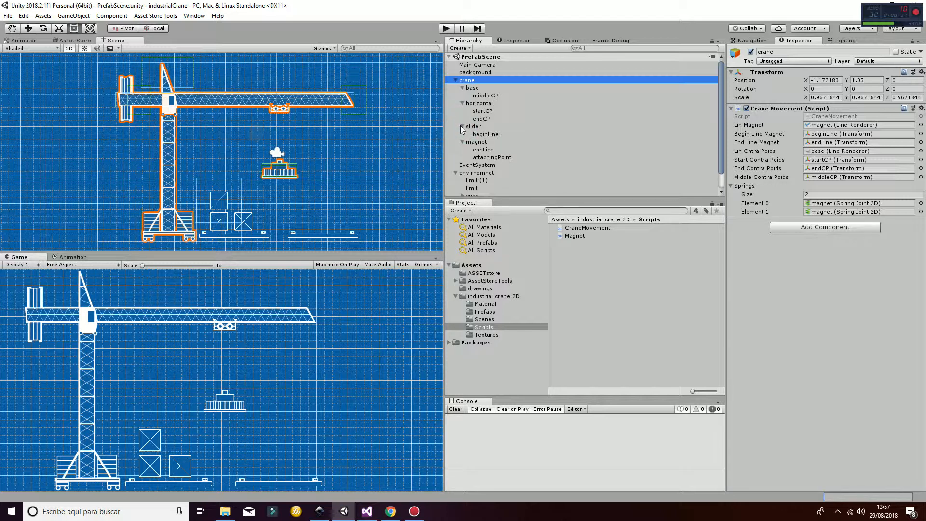
pyautogui.moveTo(483, 149)
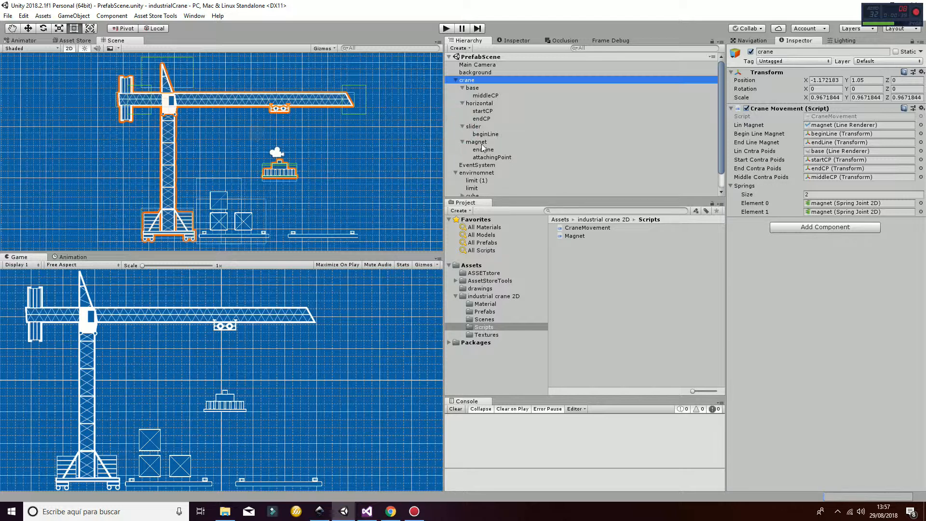
# Step: Show the magnet's Spring Joint 2D settings linked to the slider's rigidbody
pyautogui.click(476, 141)
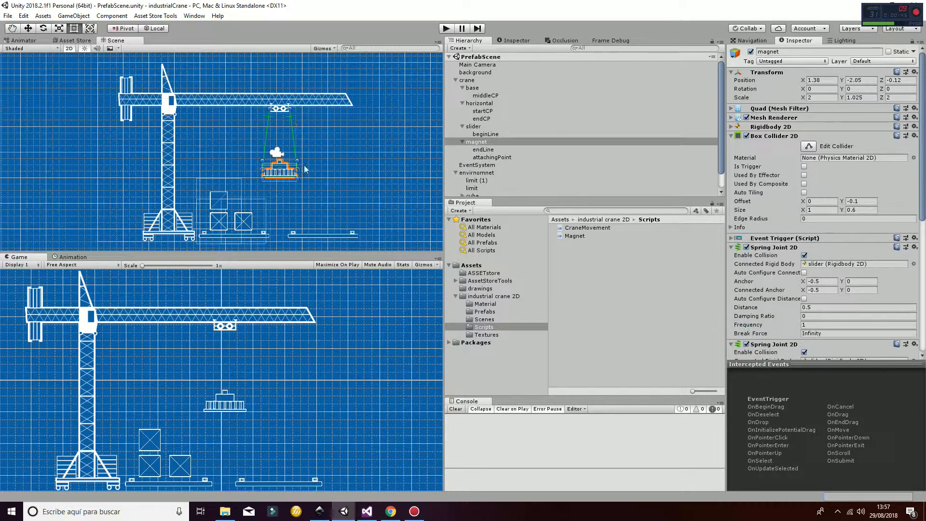
pyautogui.moveTo(278, 125)
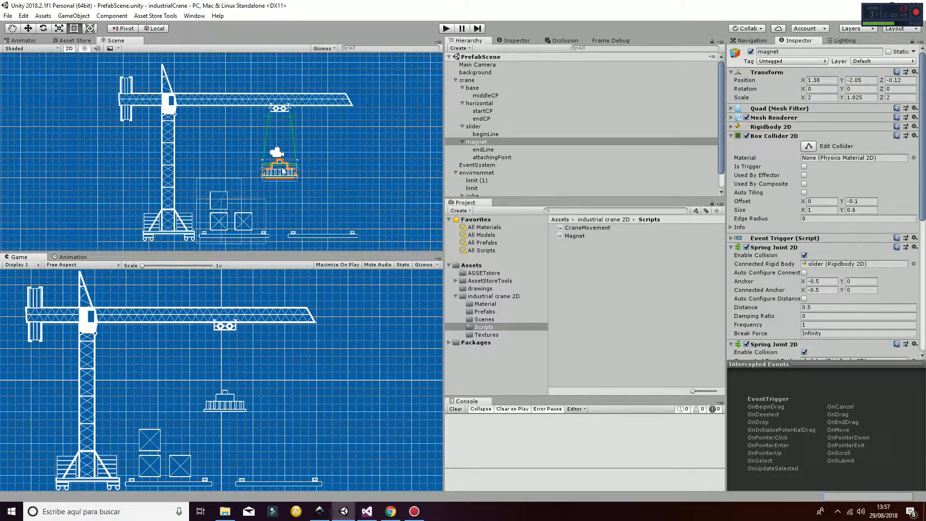
pyautogui.moveTo(336, 136)
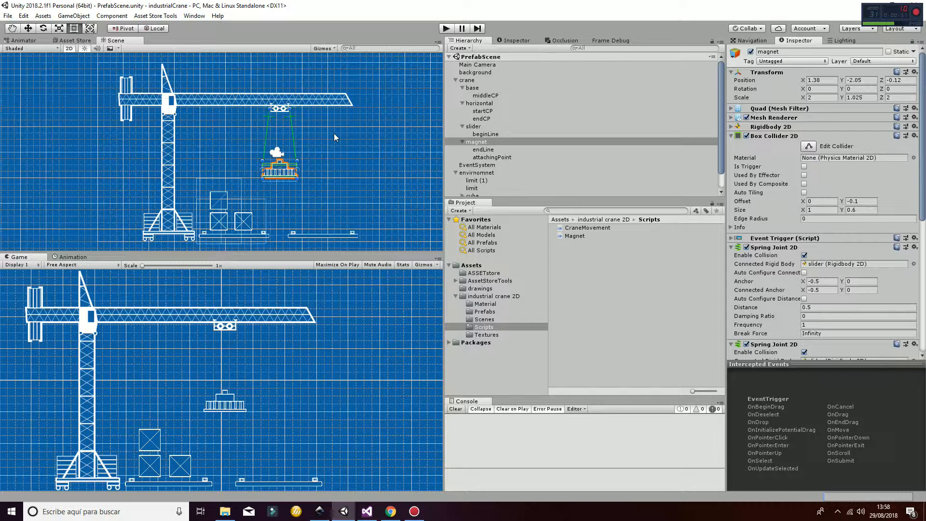
pyautogui.moveTo(373, 107)
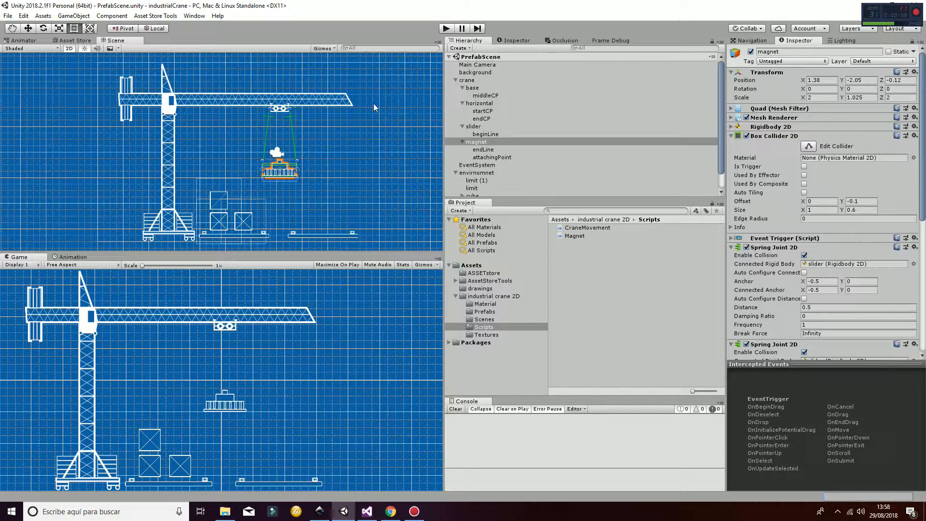
pyautogui.moveTo(448, 273)
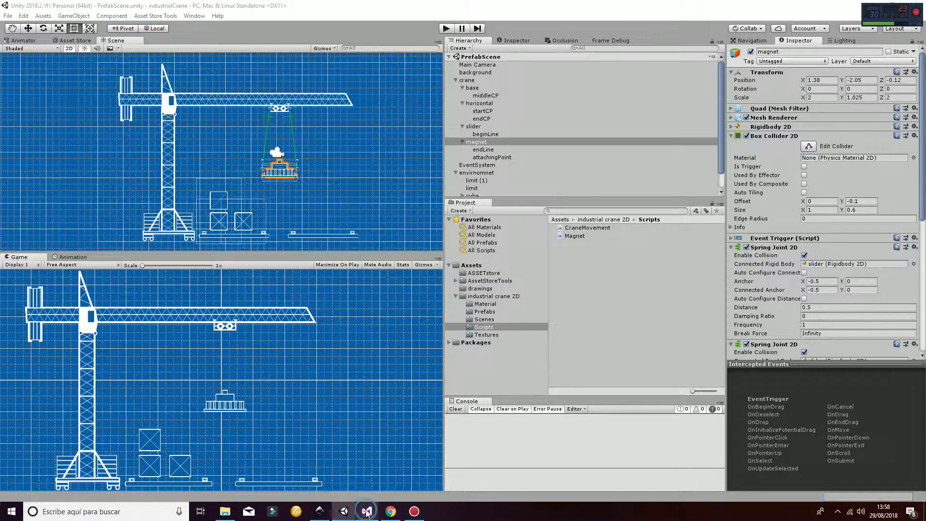
# Step: Switch to Visual Studio showing onDragPhysic in CraneMovement.cs
pyautogui.click(367, 511)
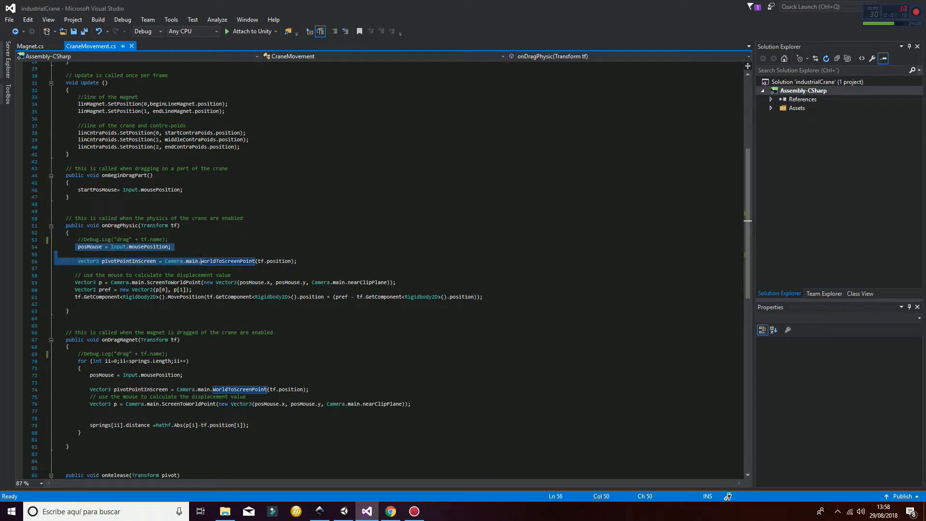
pyautogui.moveTo(345, 512)
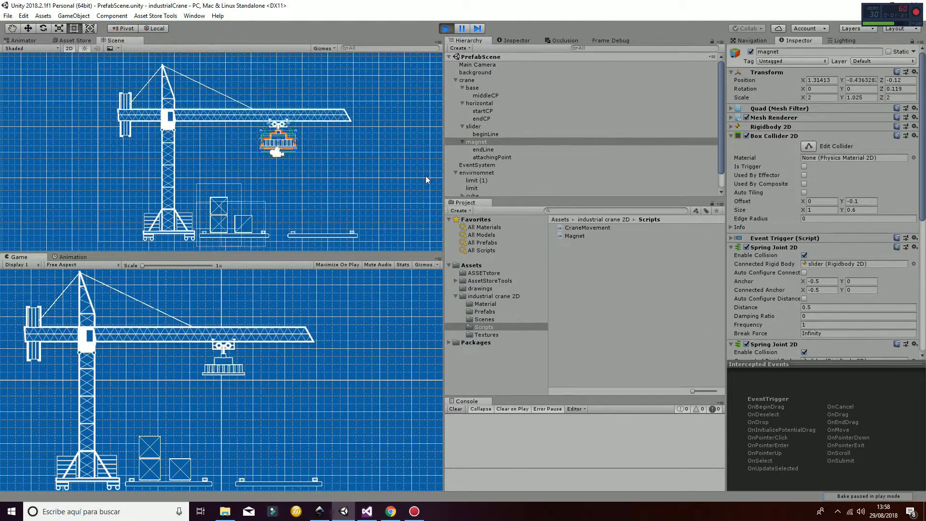
# Step: Select the horizontal arm to show its Event Trigger calling CraneMovement.onDragPhysic
pyautogui.click(480, 103)
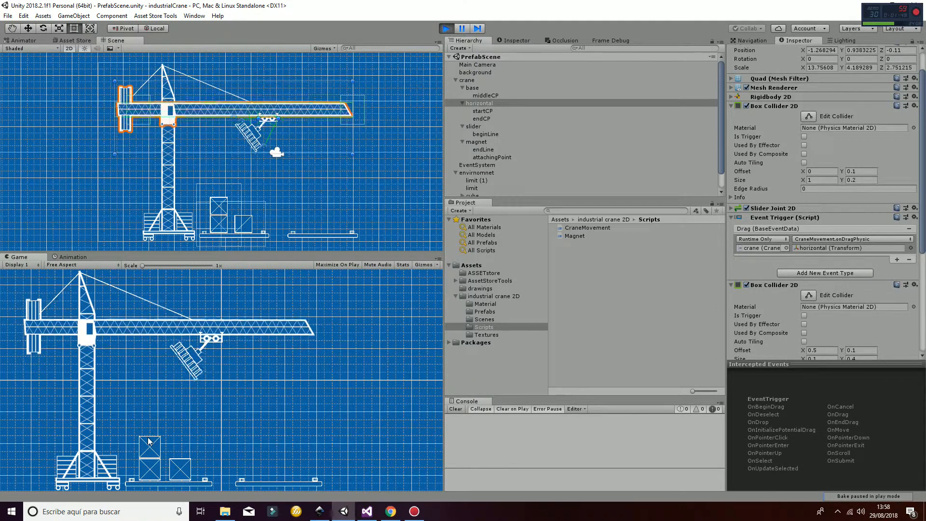
pyautogui.click(477, 141)
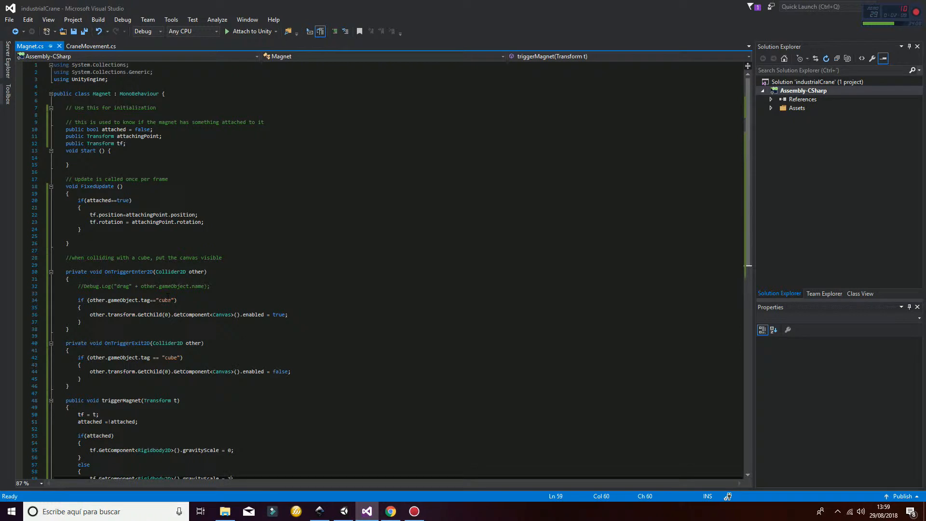
pyautogui.moveTo(343, 511)
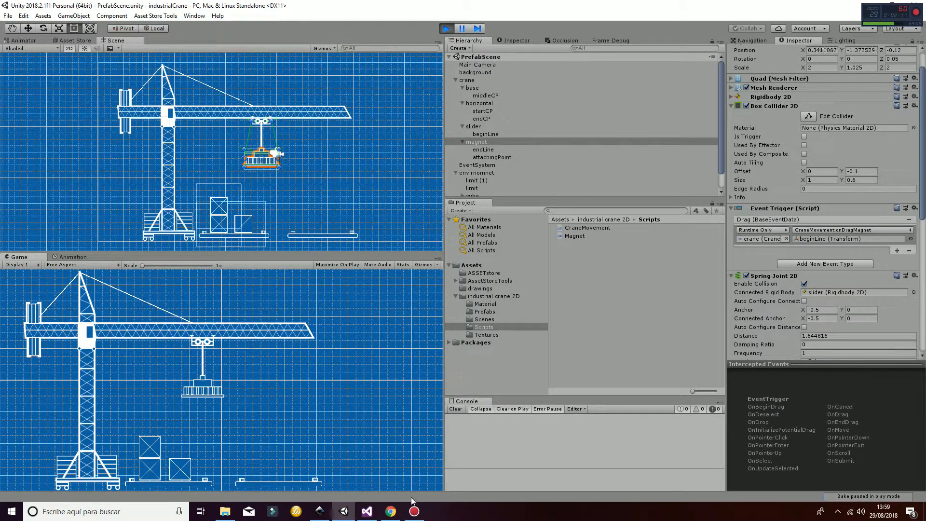
# Step: Switch to Visual Studio at the onDragMagnet method in CraneMovement.cs
pyautogui.click(366, 511)
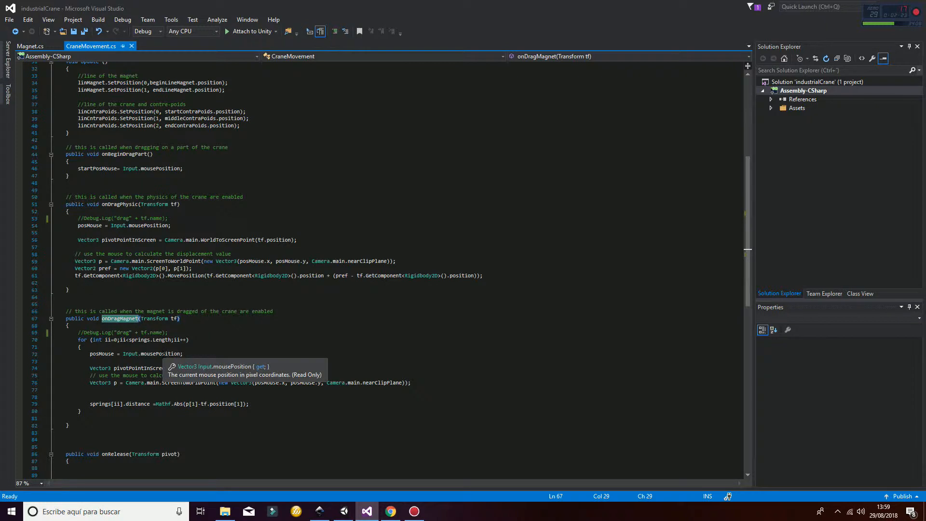
# Step: Review the springs[ii].distance line, then return to the running crane scene in Unity
pyautogui.scroll(-3)
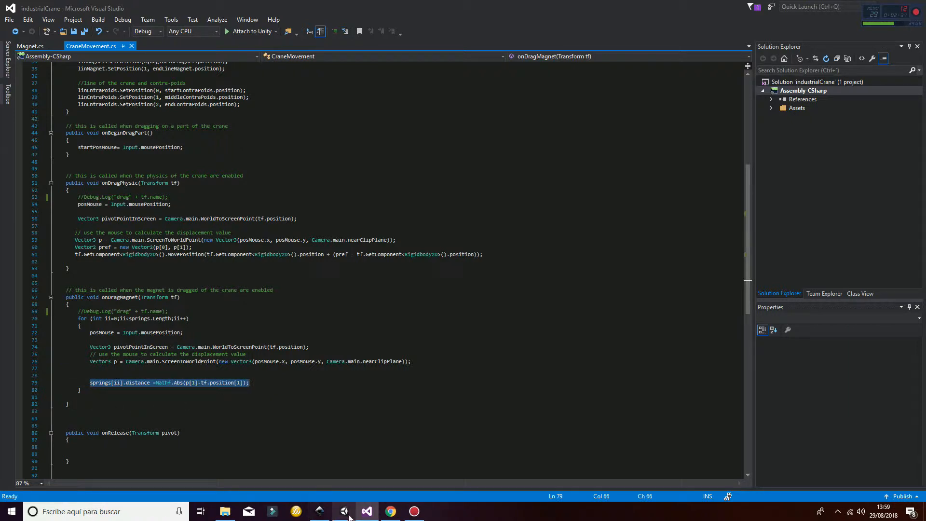
pyautogui.click(344, 511)
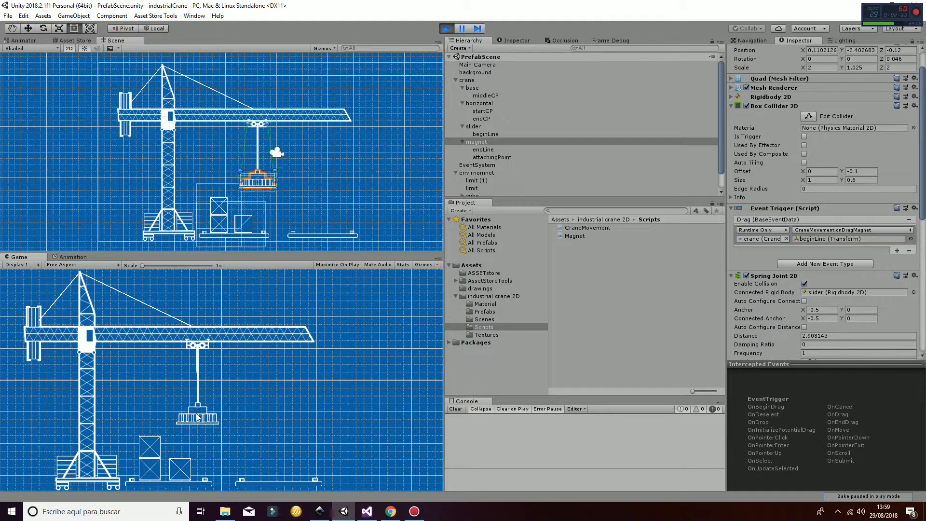